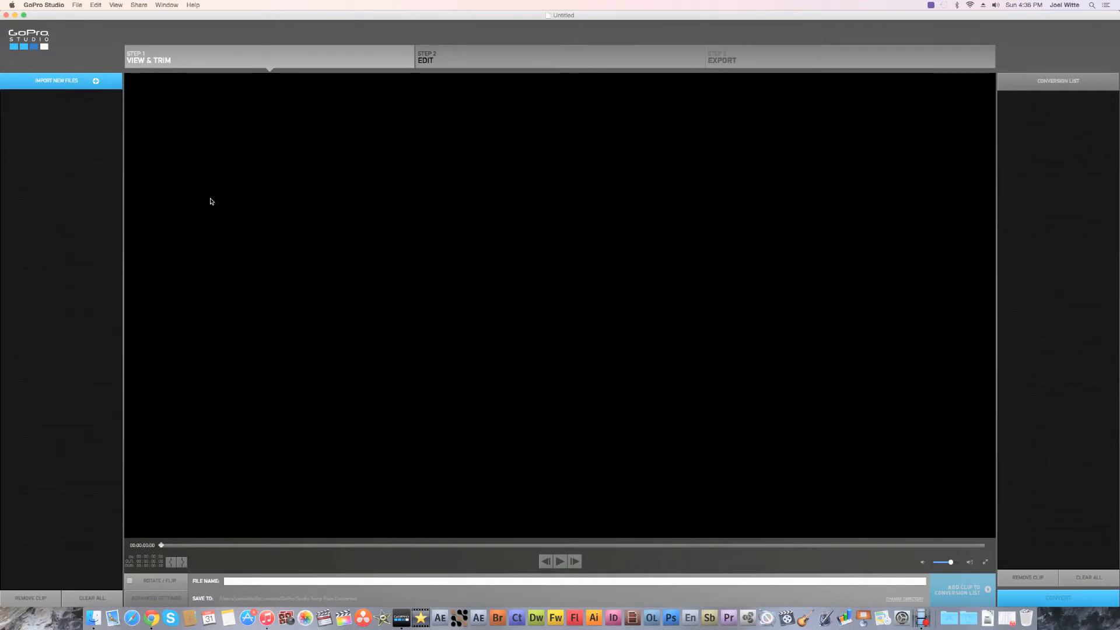
mouse_move(162, 152)
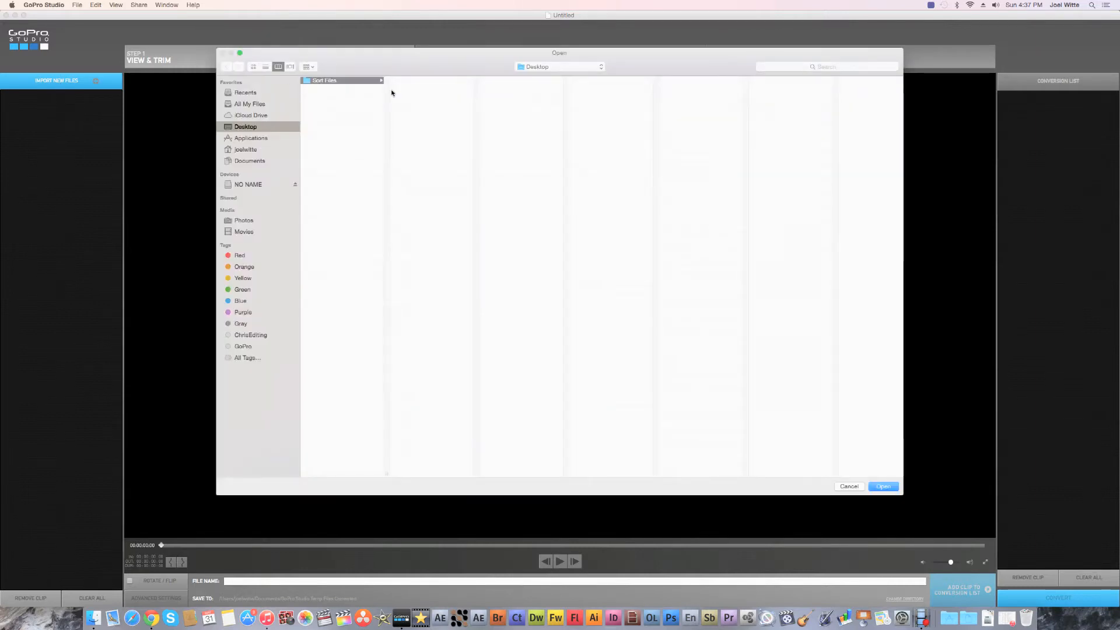
Import '1-2 night lapse.mov' from NO NAME > DCIM > 104GOPRO on the memory card
left_click(248, 184)
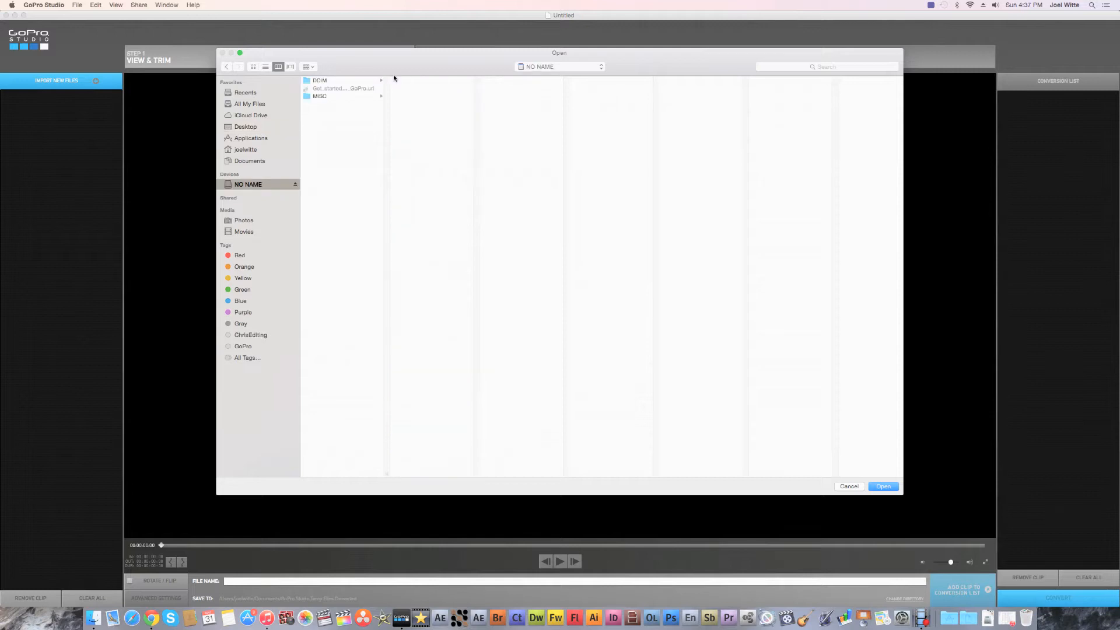
left_click(416, 79)
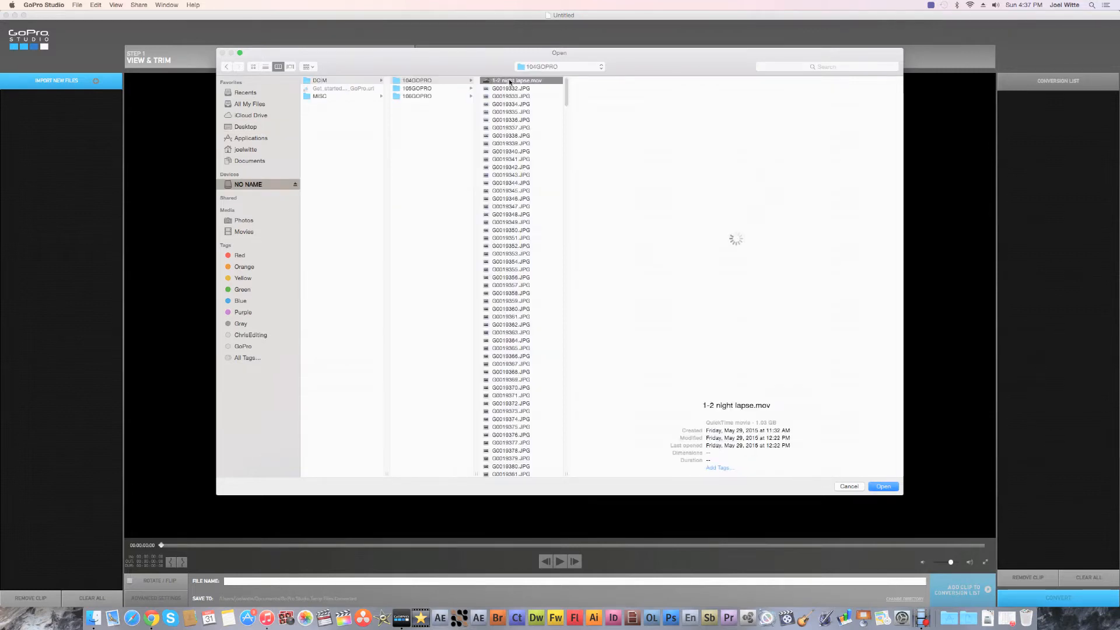
left_click(882, 487)
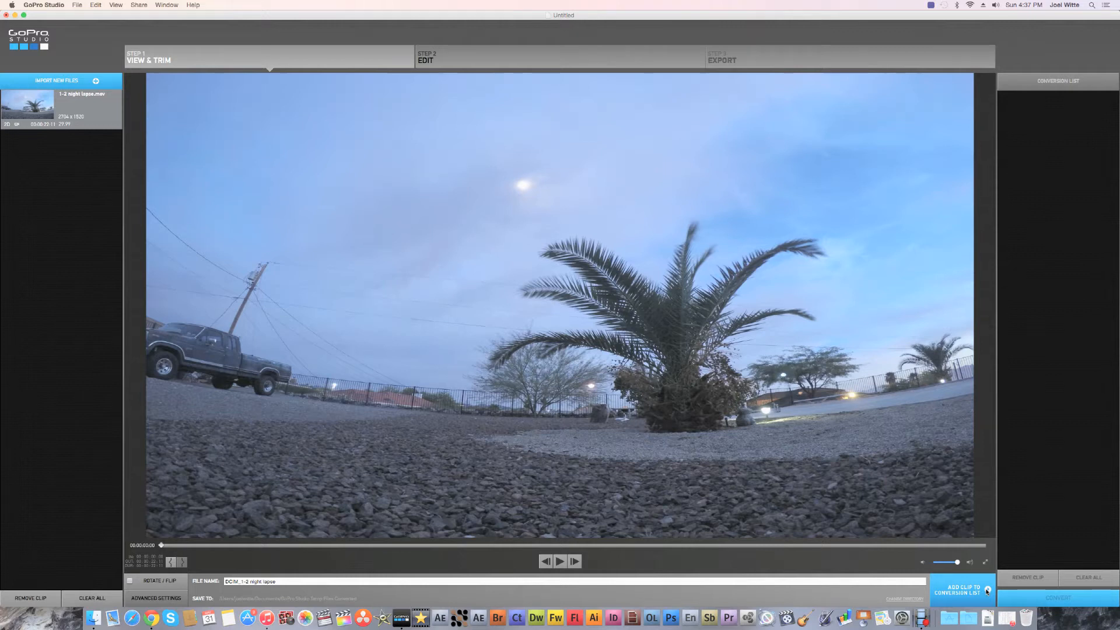
Add the '1-2 night lapse' clip to the conversion list
left_click(962, 589)
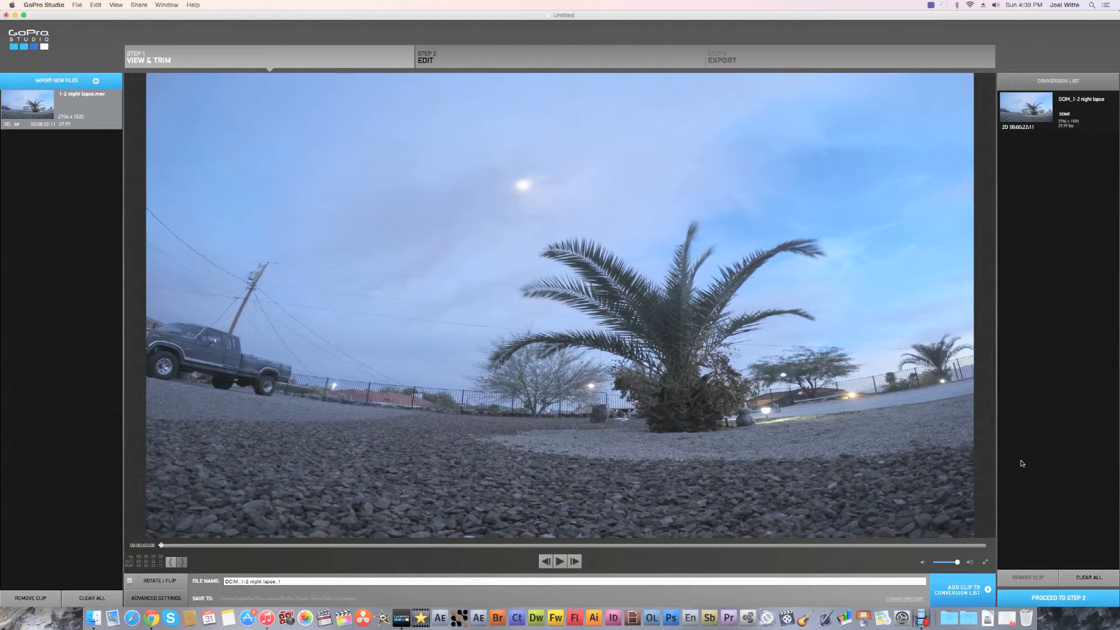
mouse_move(1021, 564)
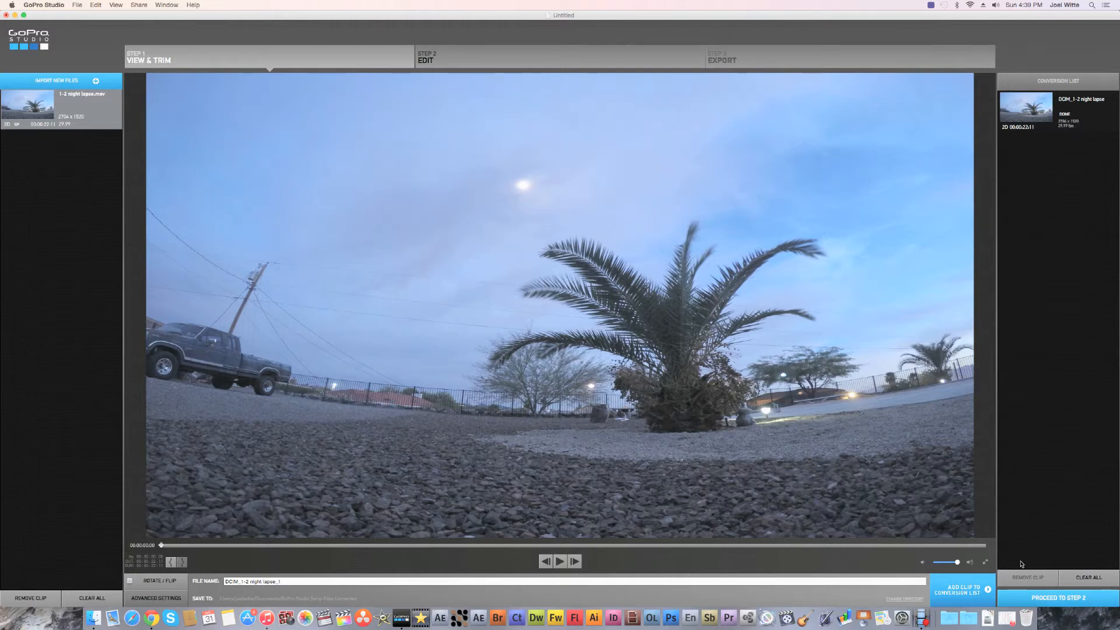
mouse_move(23, 304)
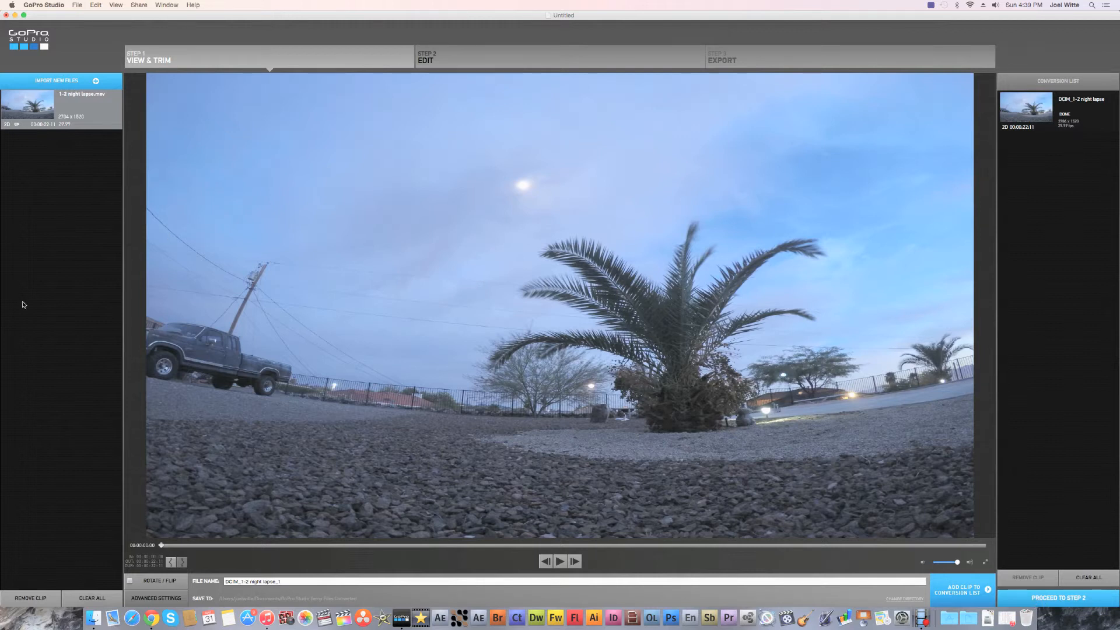
Reopen and cancel the Import New Files browser, then proceed to Step 2 Edit
left_click(56, 80)
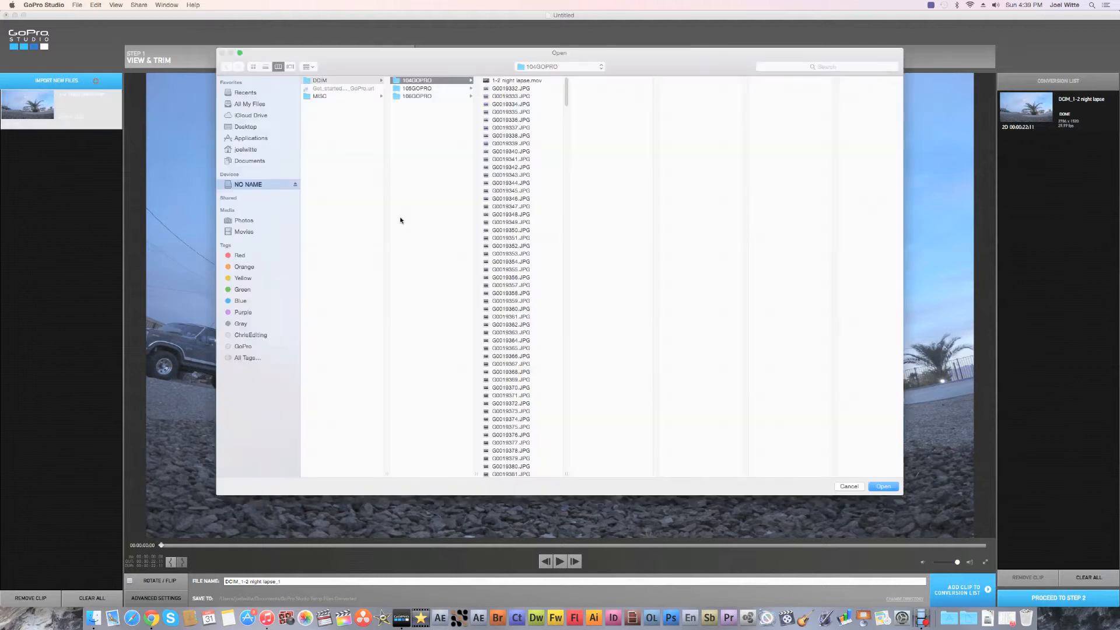
left_click(246, 149)
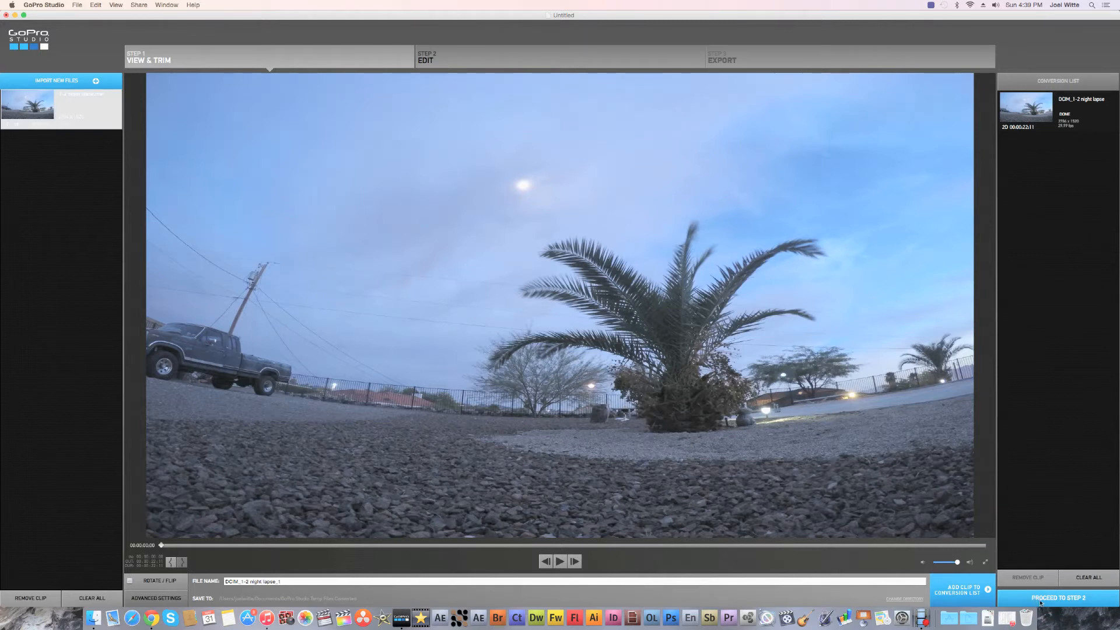
left_click(1059, 598)
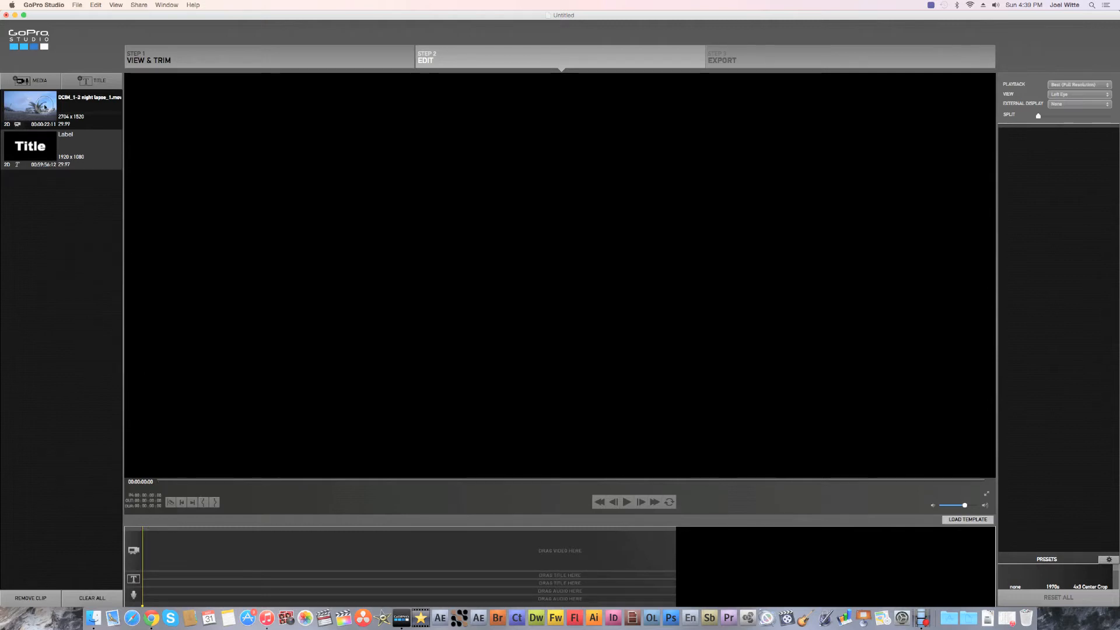
Place the night-lapse clip at the start of the video track and open Step 3 Export
left_click_drag(30, 105, 218, 557)
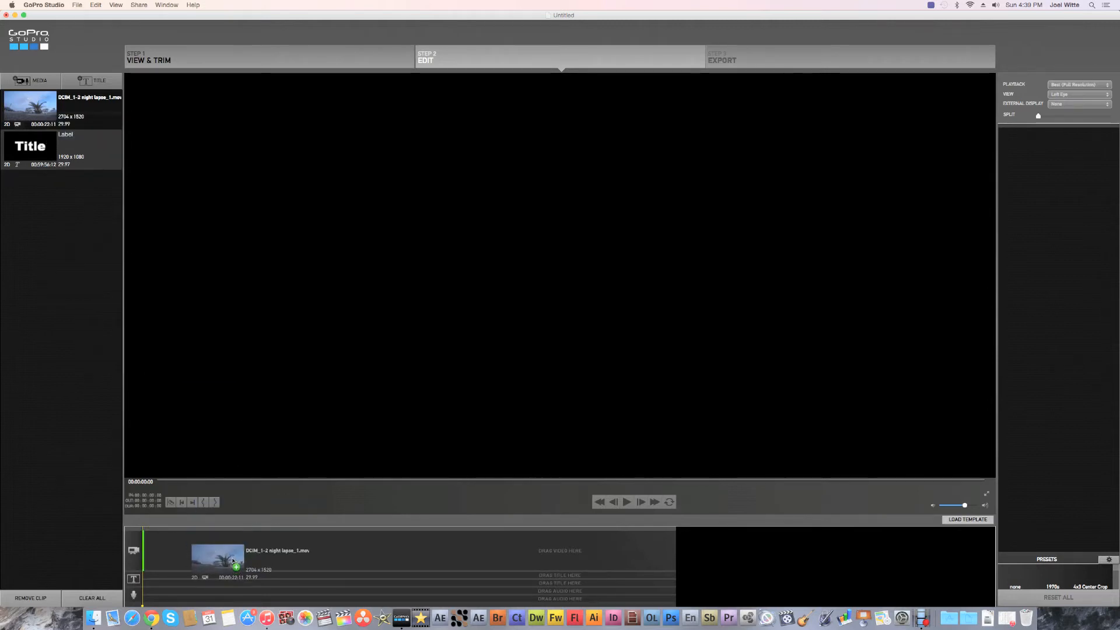
left_click_drag(29, 107, 178, 550)
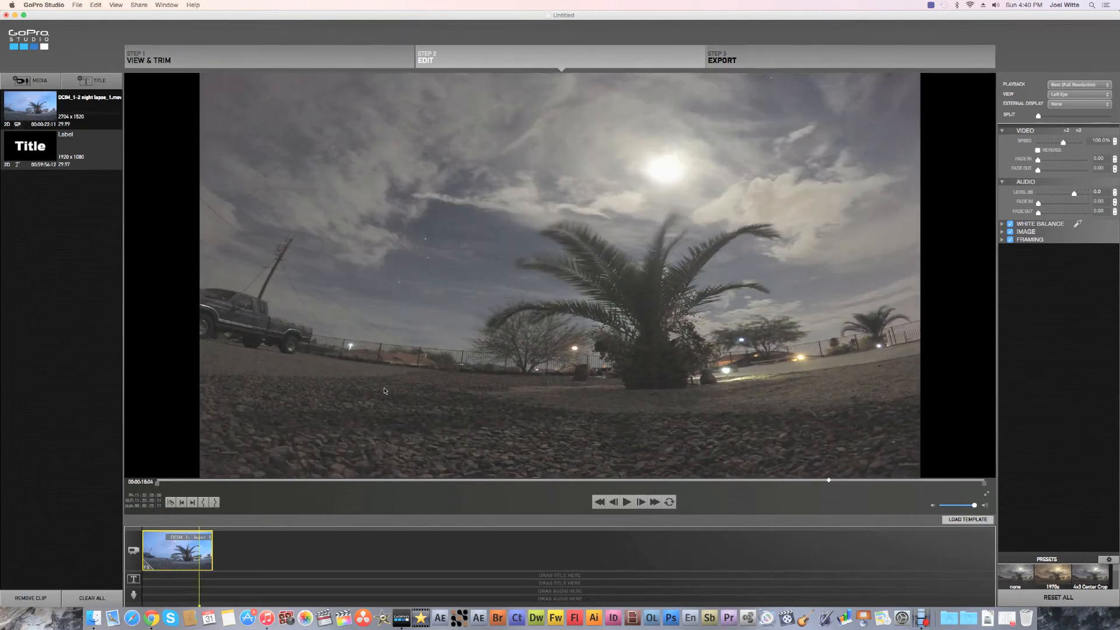
mouse_move(491, 299)
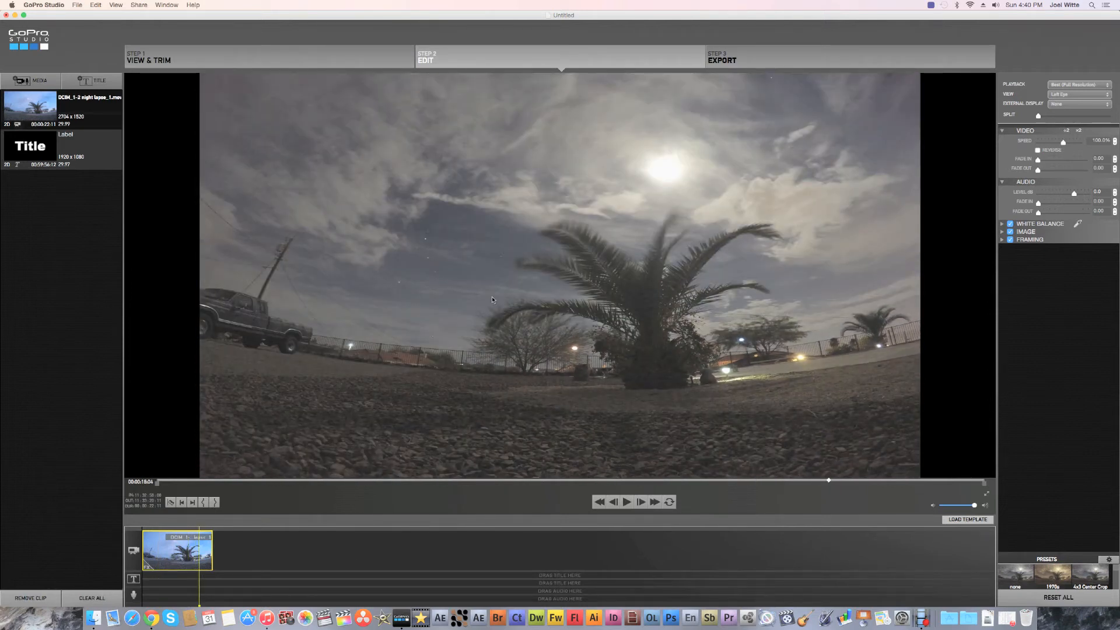
left_click(722, 59)
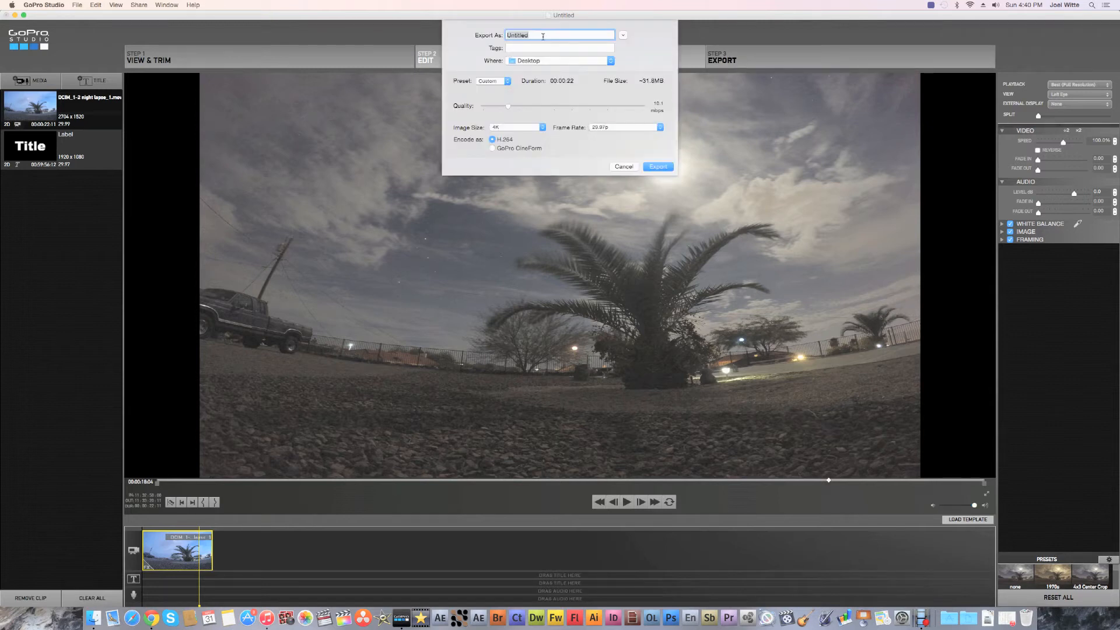
Name the export 'YT 4K TEST' and pick the Archive preset (about 890 MB)
type("YT 4K TEST")
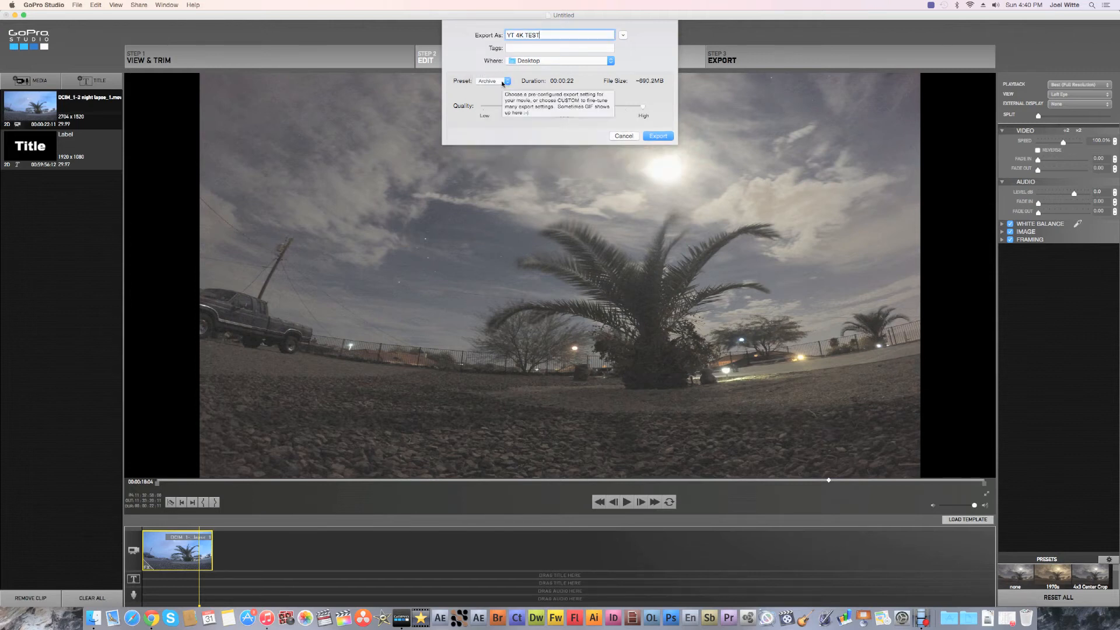
mouse_move(564, 115)
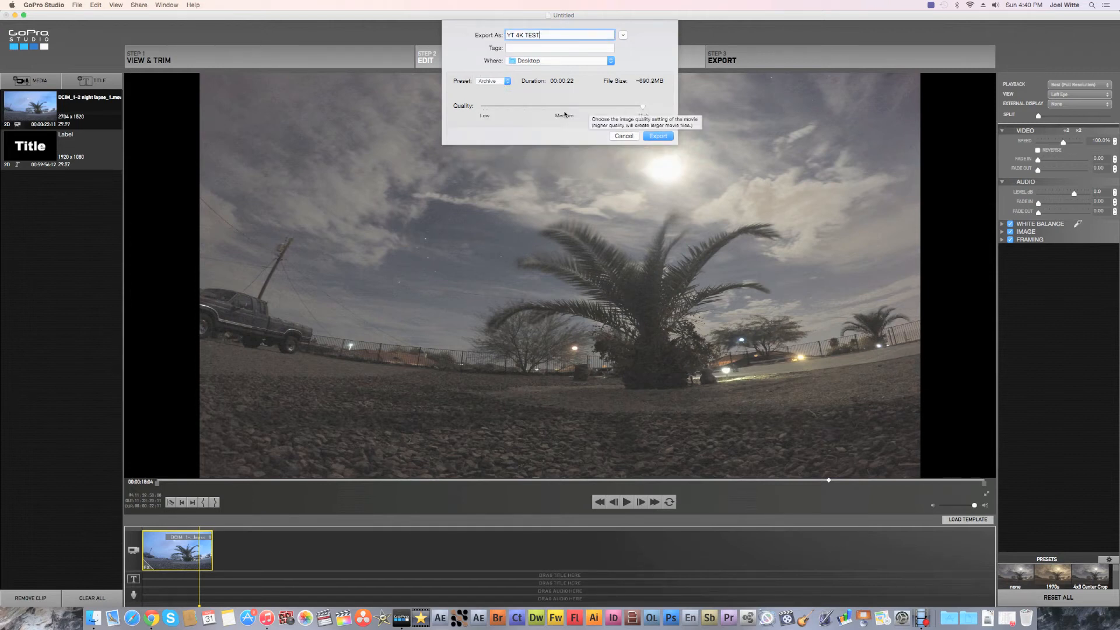
left_click(491, 80)
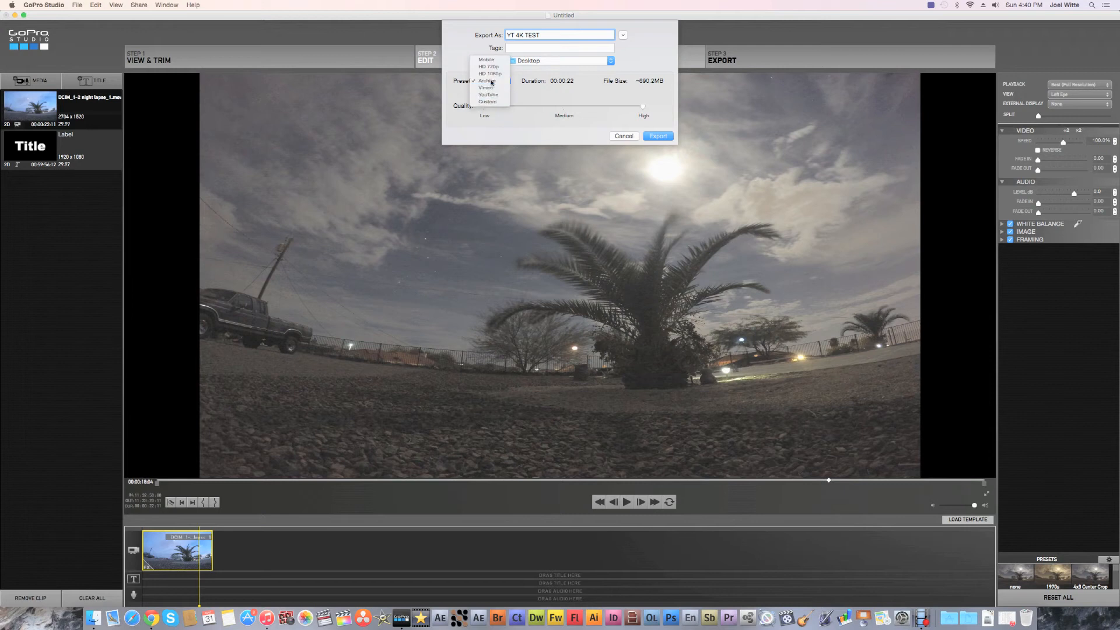
Set a Custom export preset with 4K image size, H.264 encoding and 29.97p frame rate
left_click(488, 101)
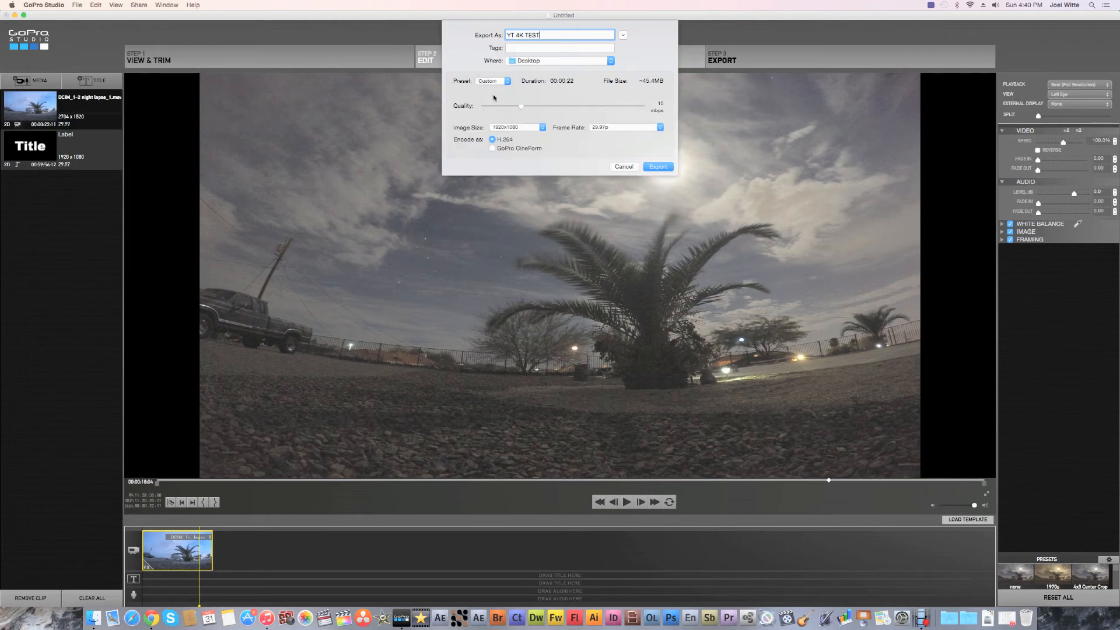
left_click(516, 127)
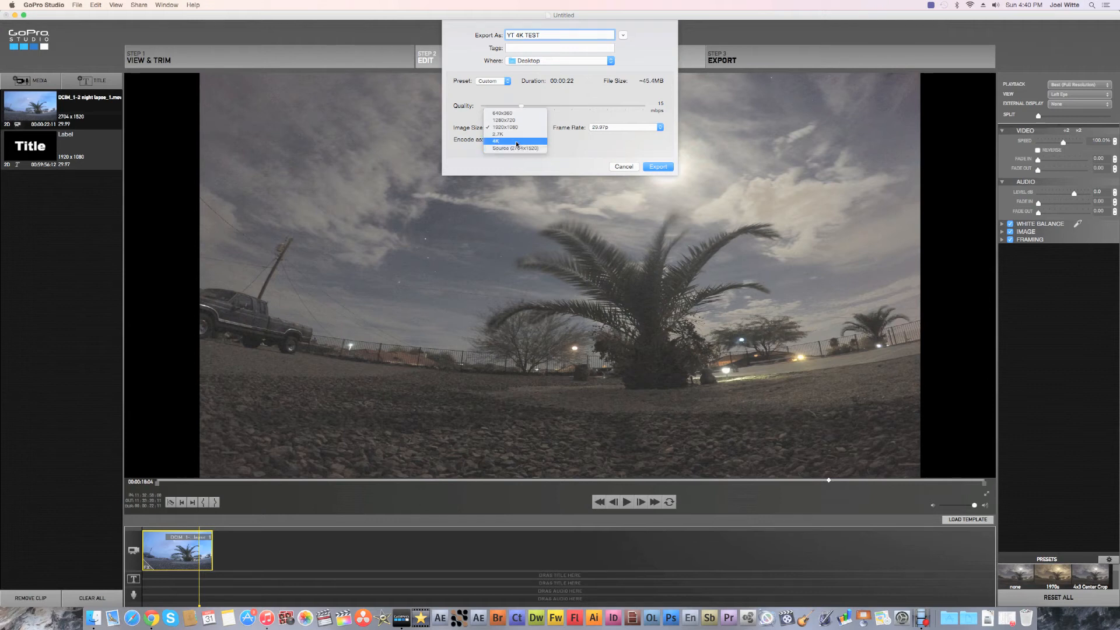
left_click(496, 140)
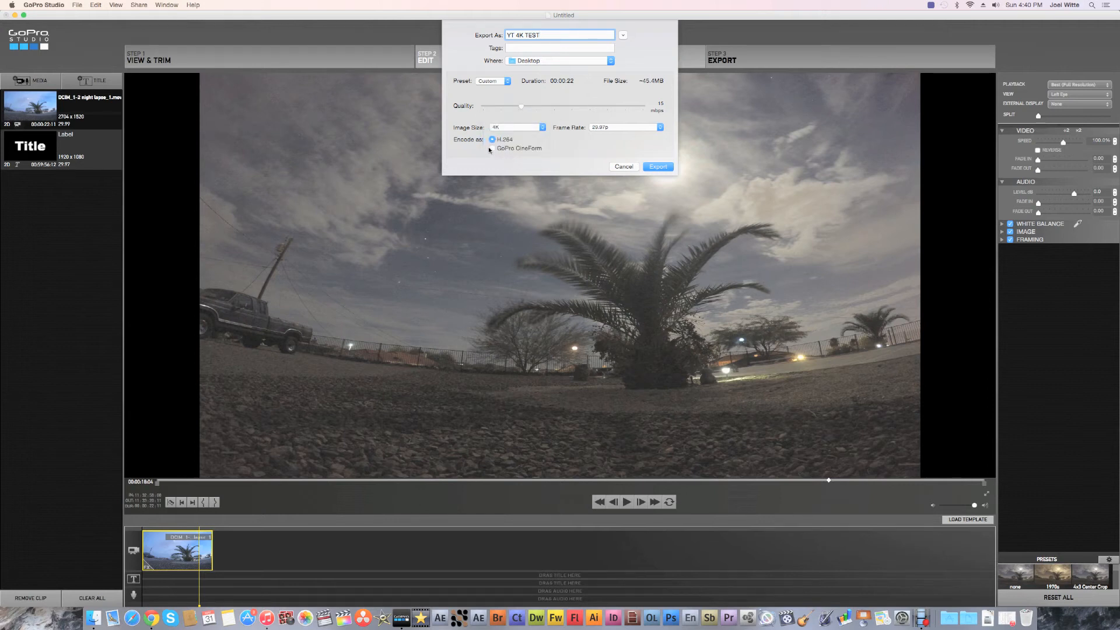
left_click(491, 148)
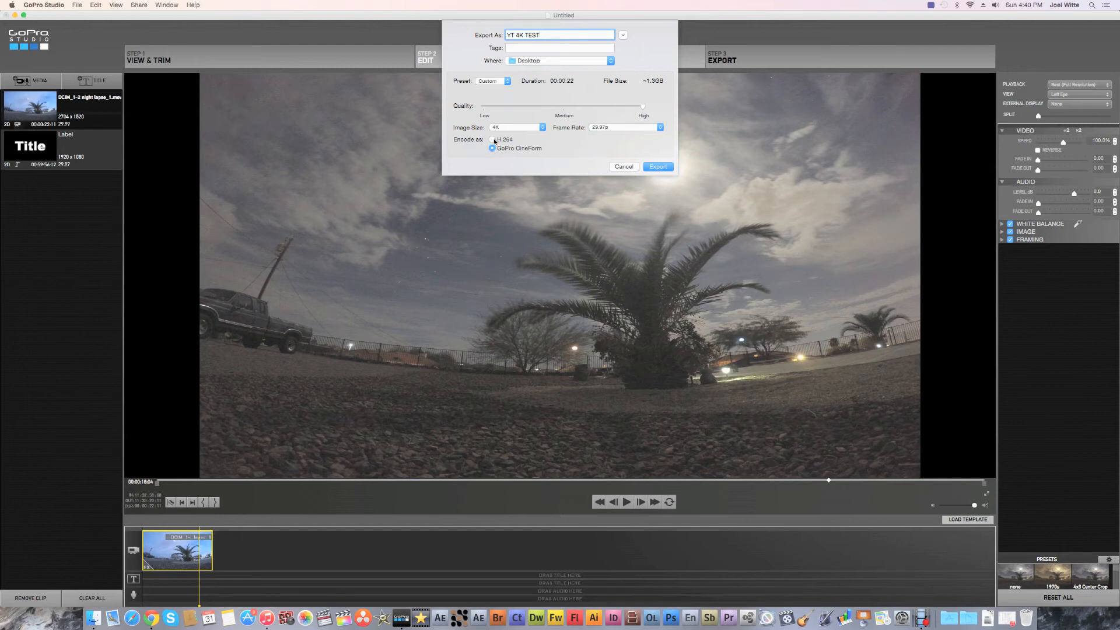
left_click(659, 127)
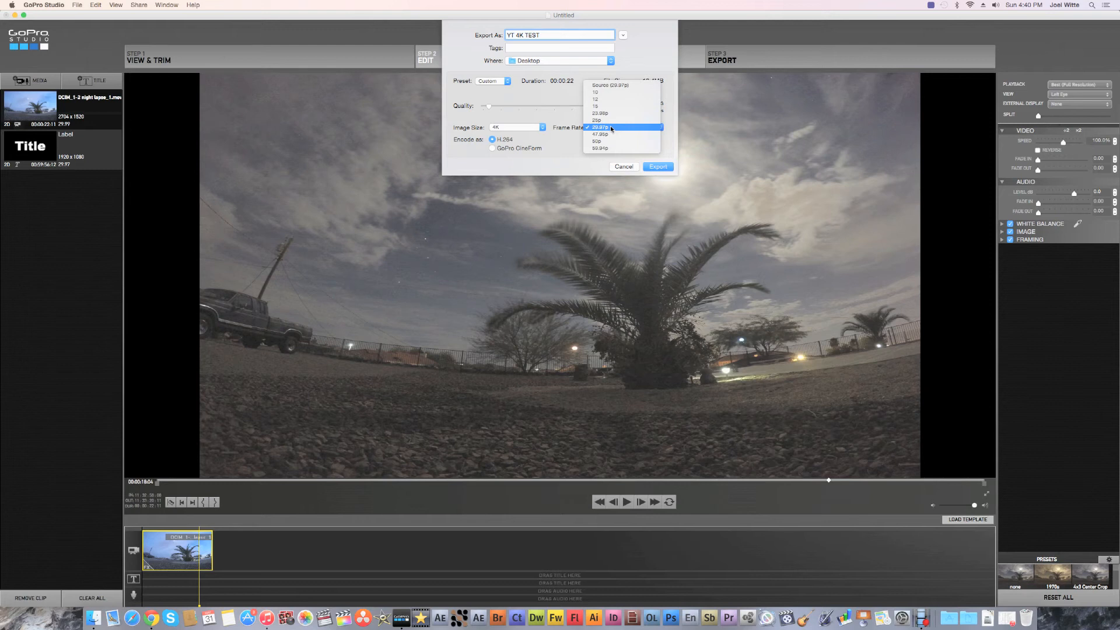
left_click(602, 127)
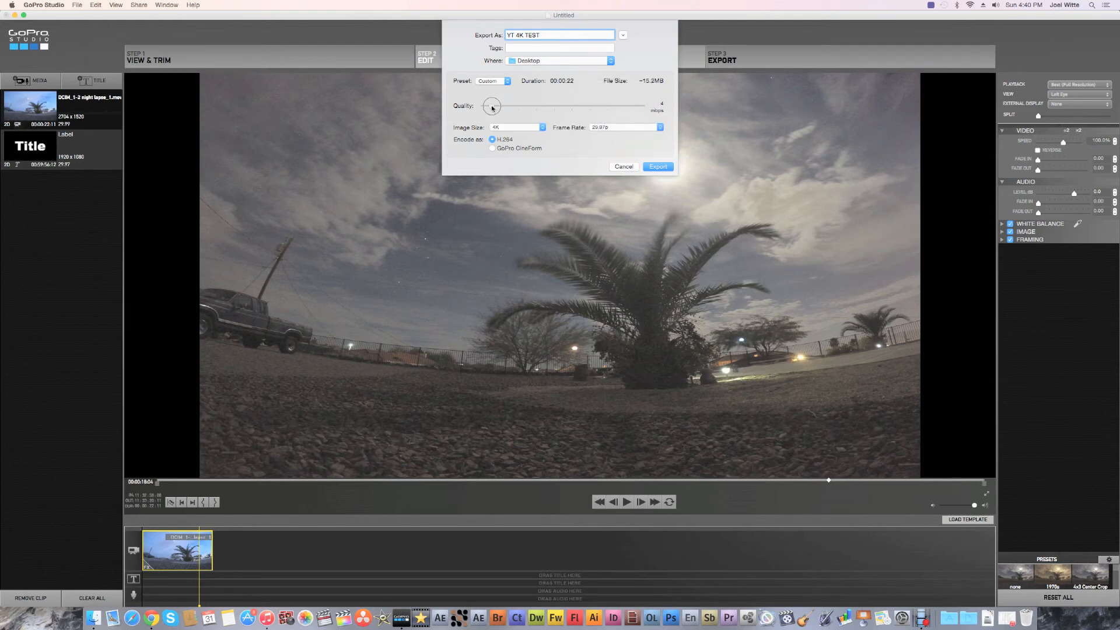
Settle the Quality slider at about 24 Mbps and export 'YT 4K TEST.mov'
left_click_drag(490, 105, 651, 105)
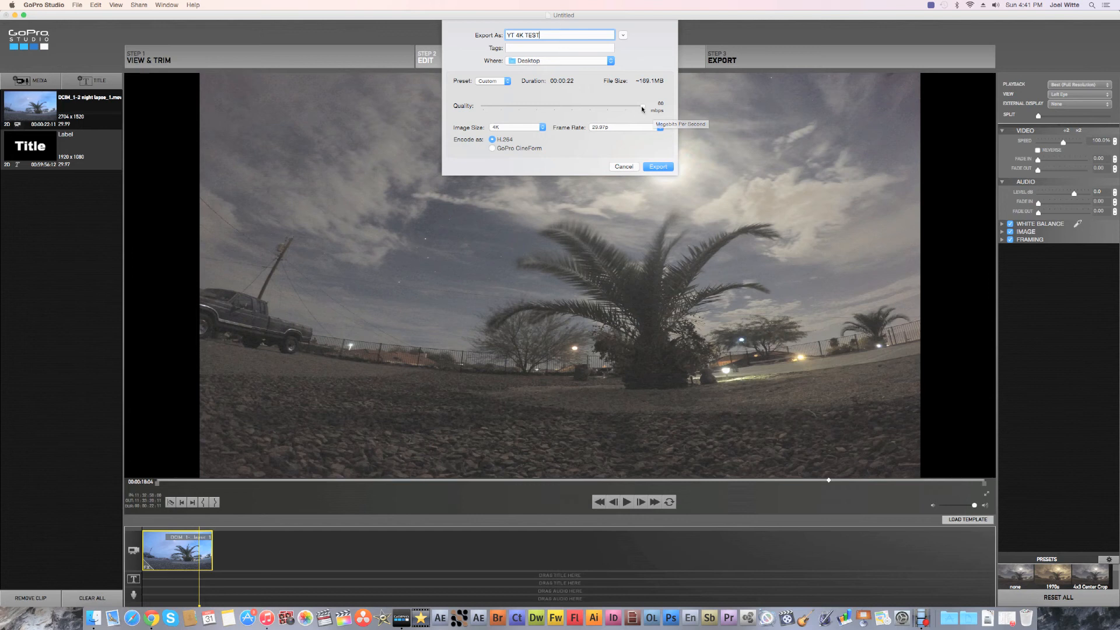
mouse_move(643, 107)
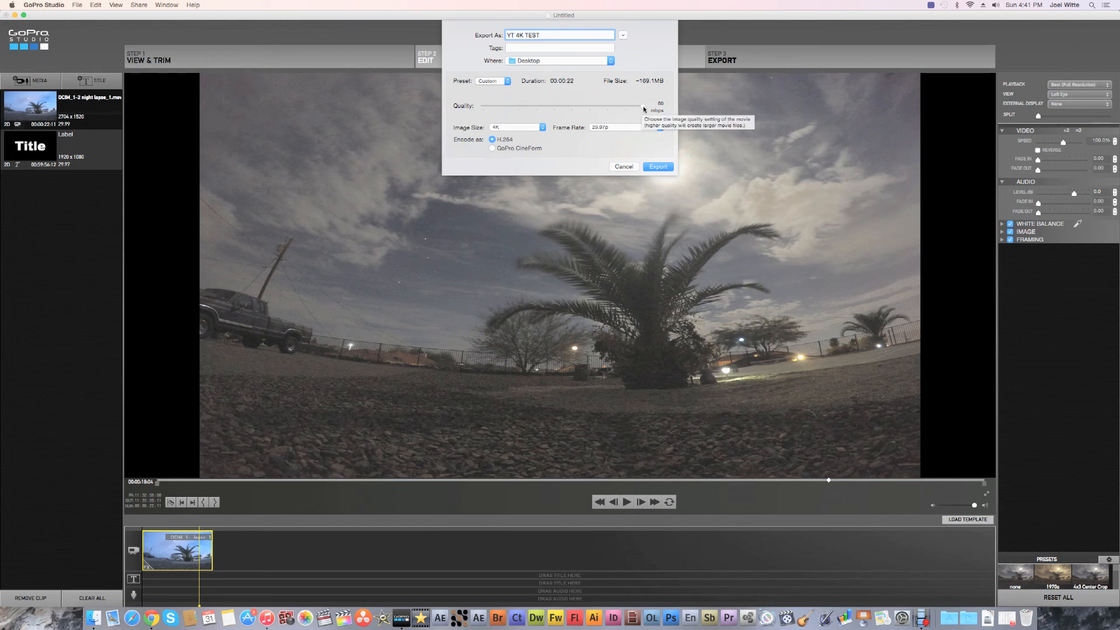
left_click_drag(643, 107, 535, 106)
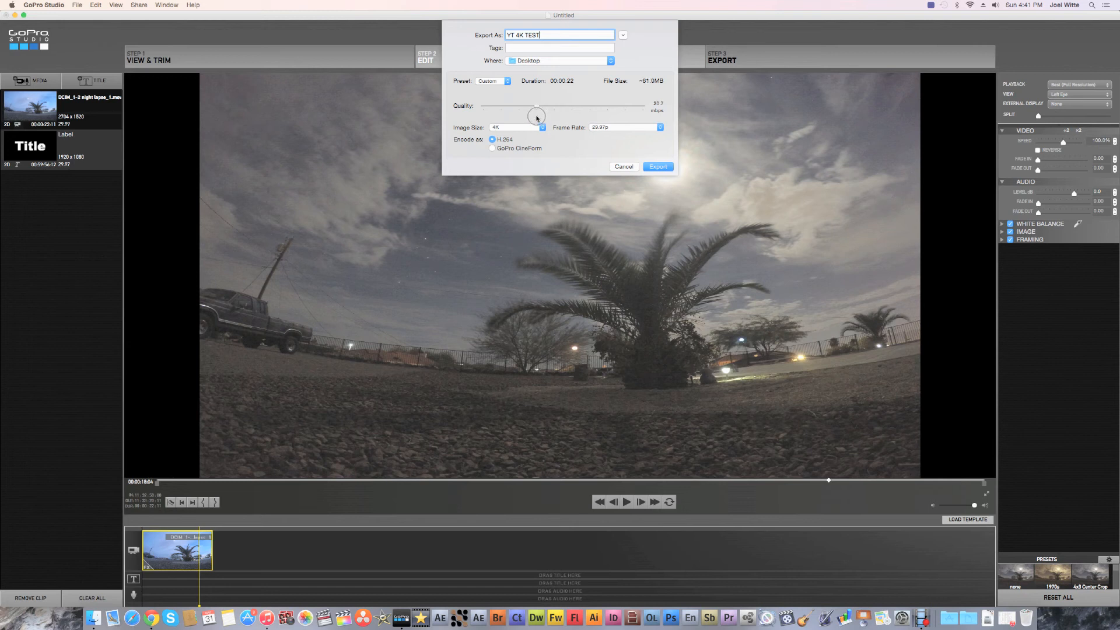
left_click_drag(535, 107, 532, 107)
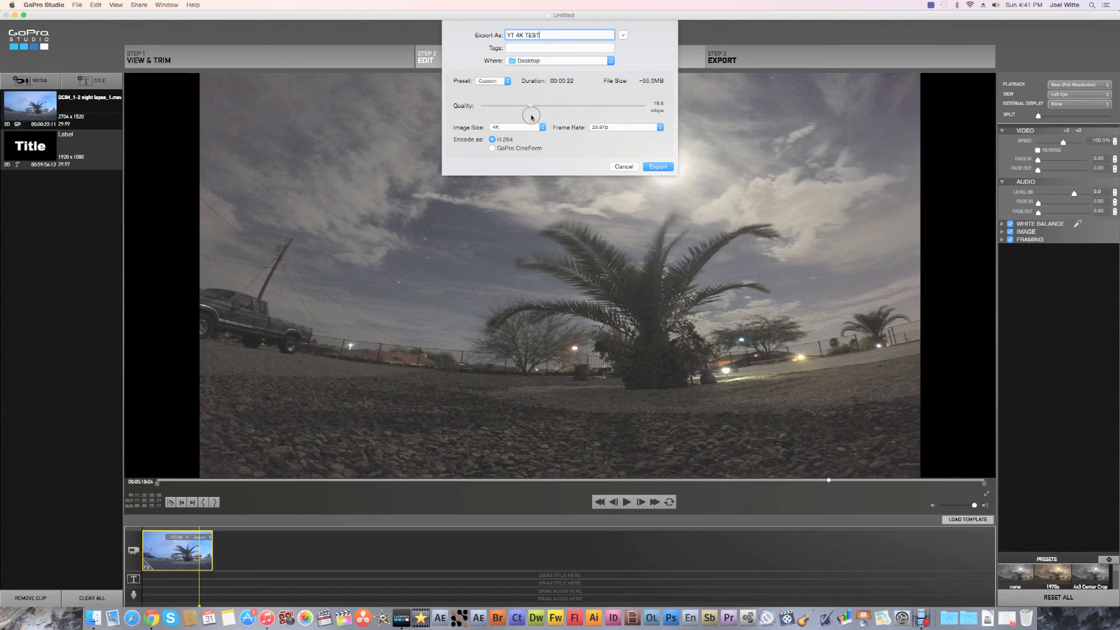
left_click_drag(532, 105, 514, 105)
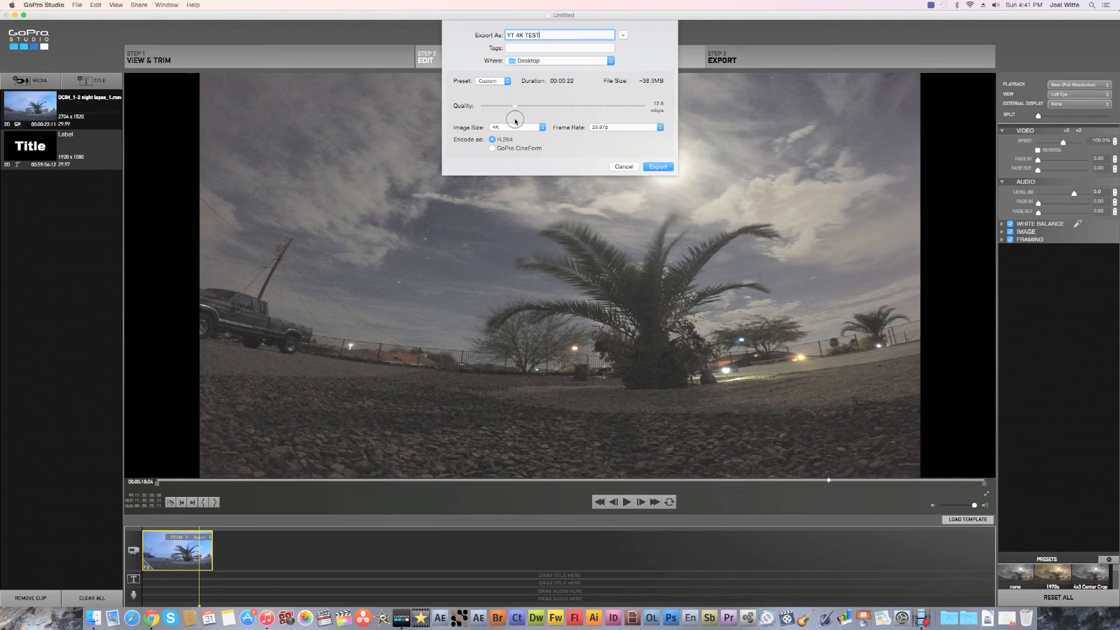
left_click_drag(514, 106, 546, 106)
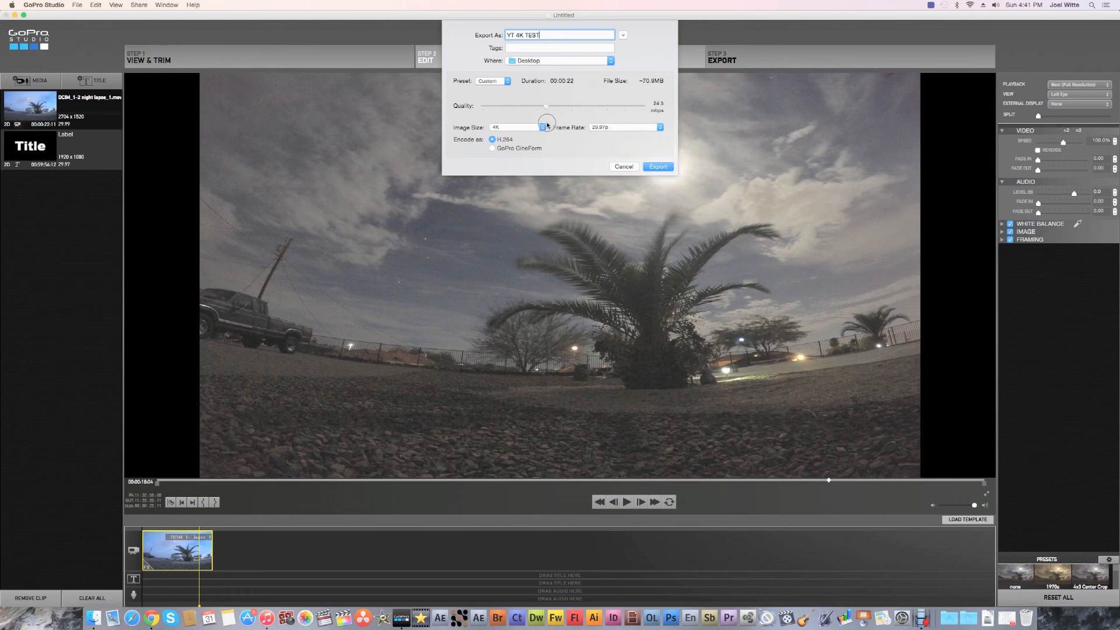
left_click_drag(547, 105, 518, 106)
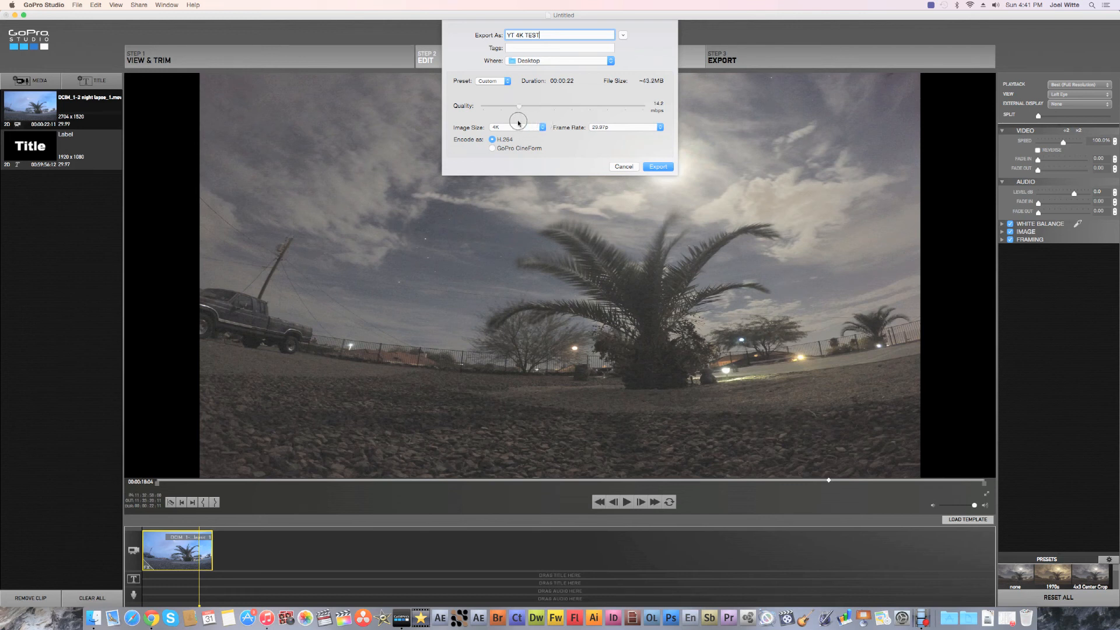
left_click_drag(518, 106, 547, 105)
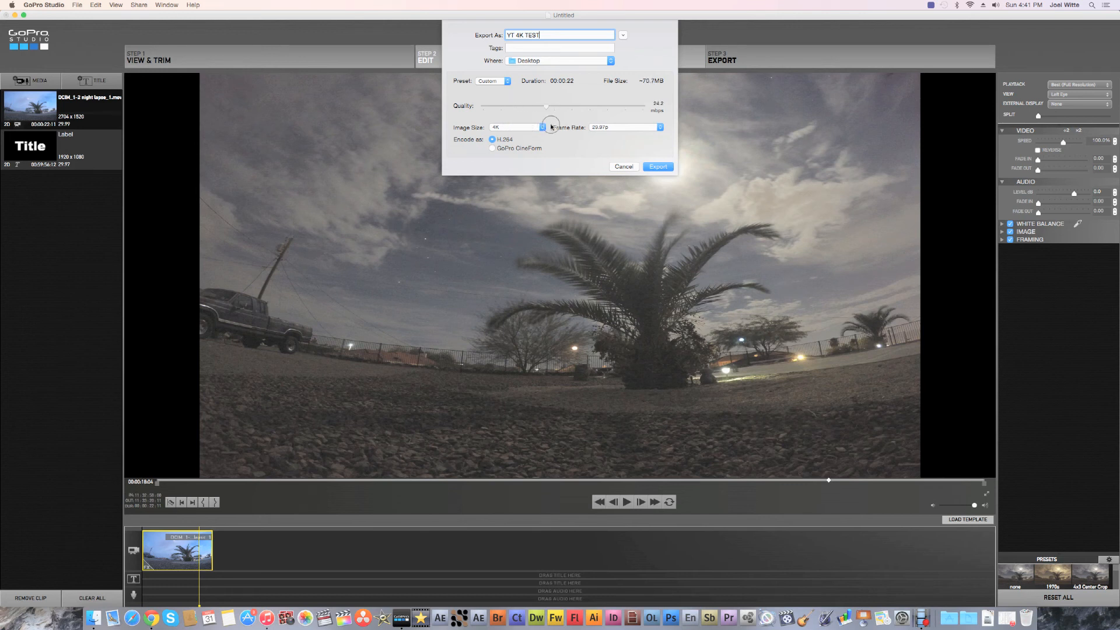
left_click(656, 166)
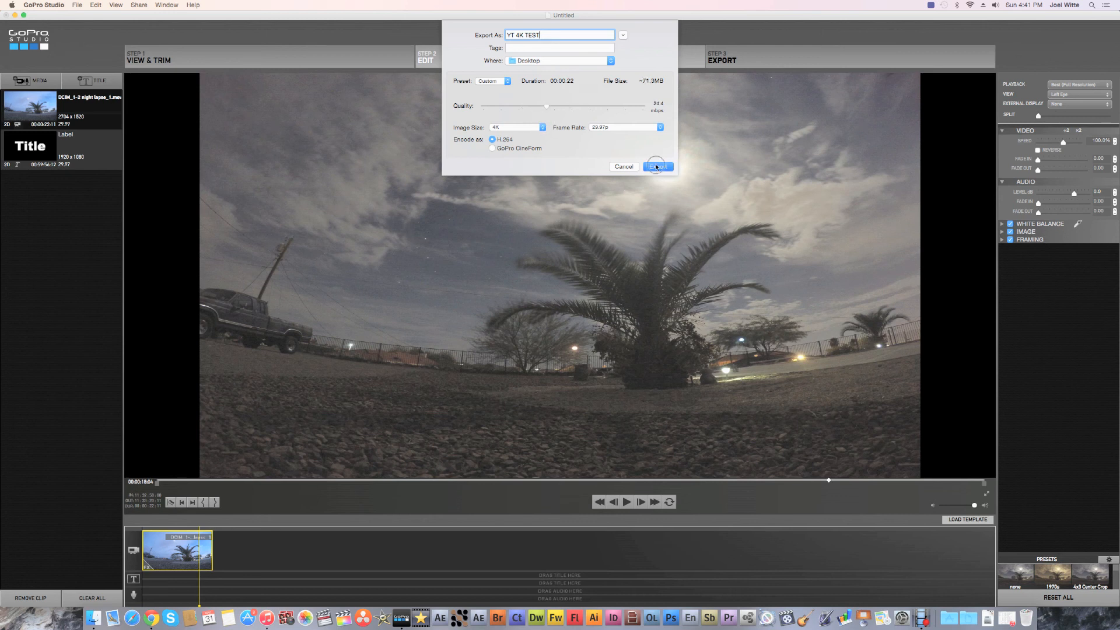
left_click(655, 166)
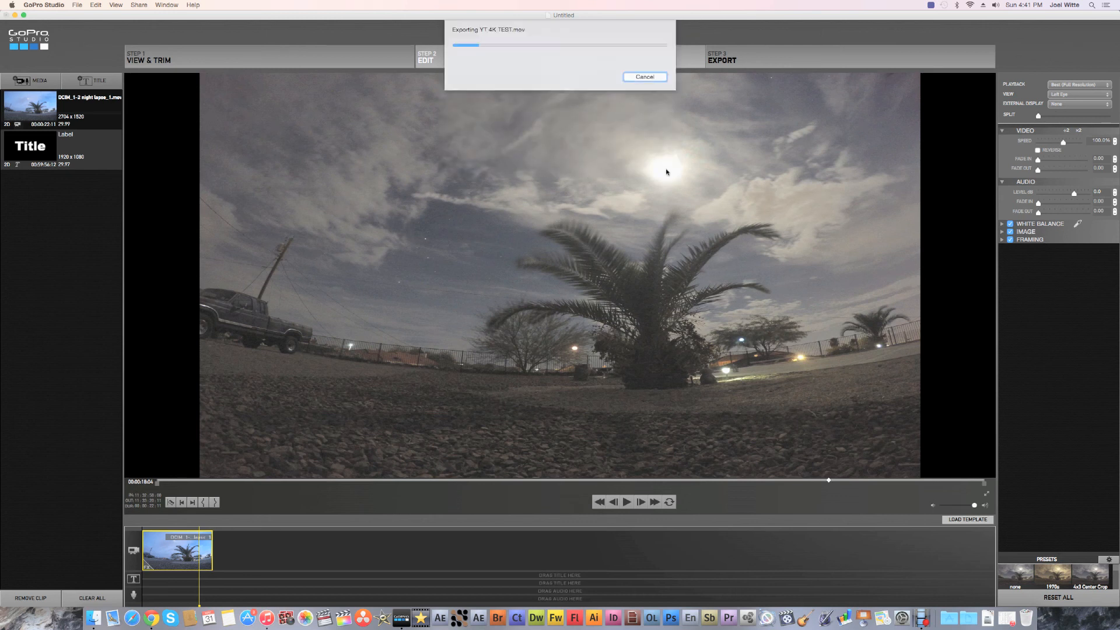